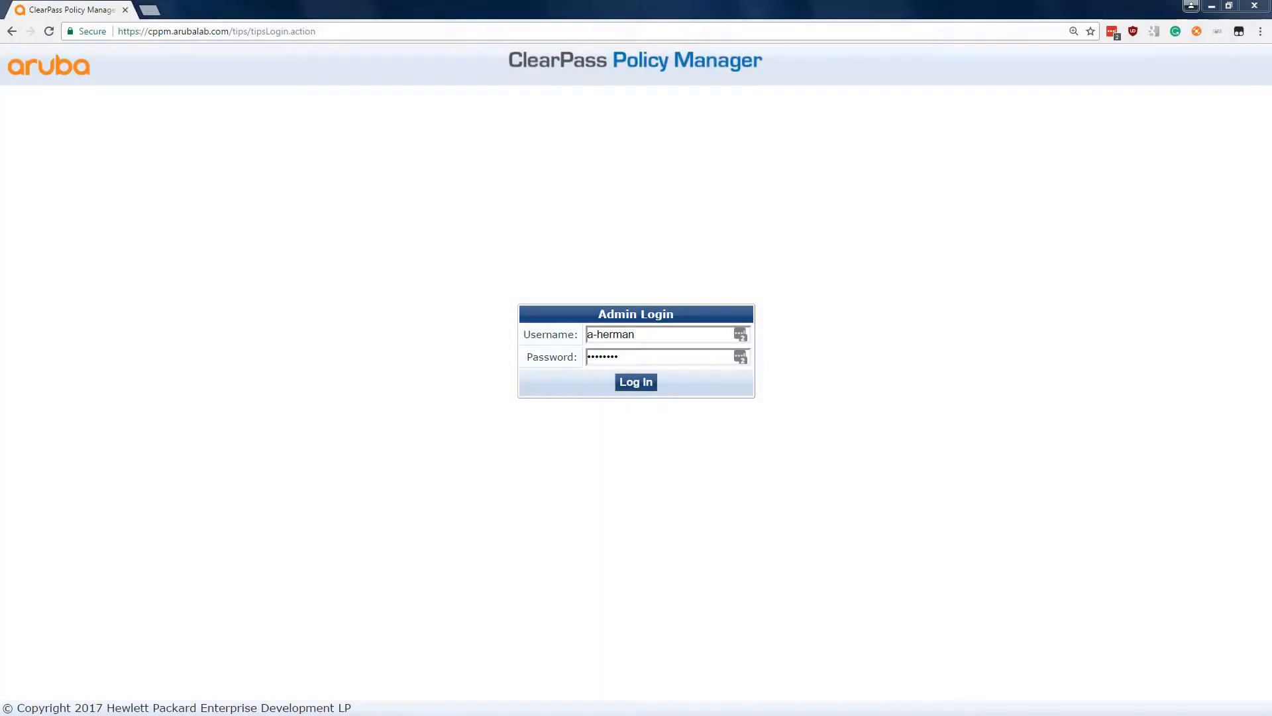
mouse_move(738, 394)
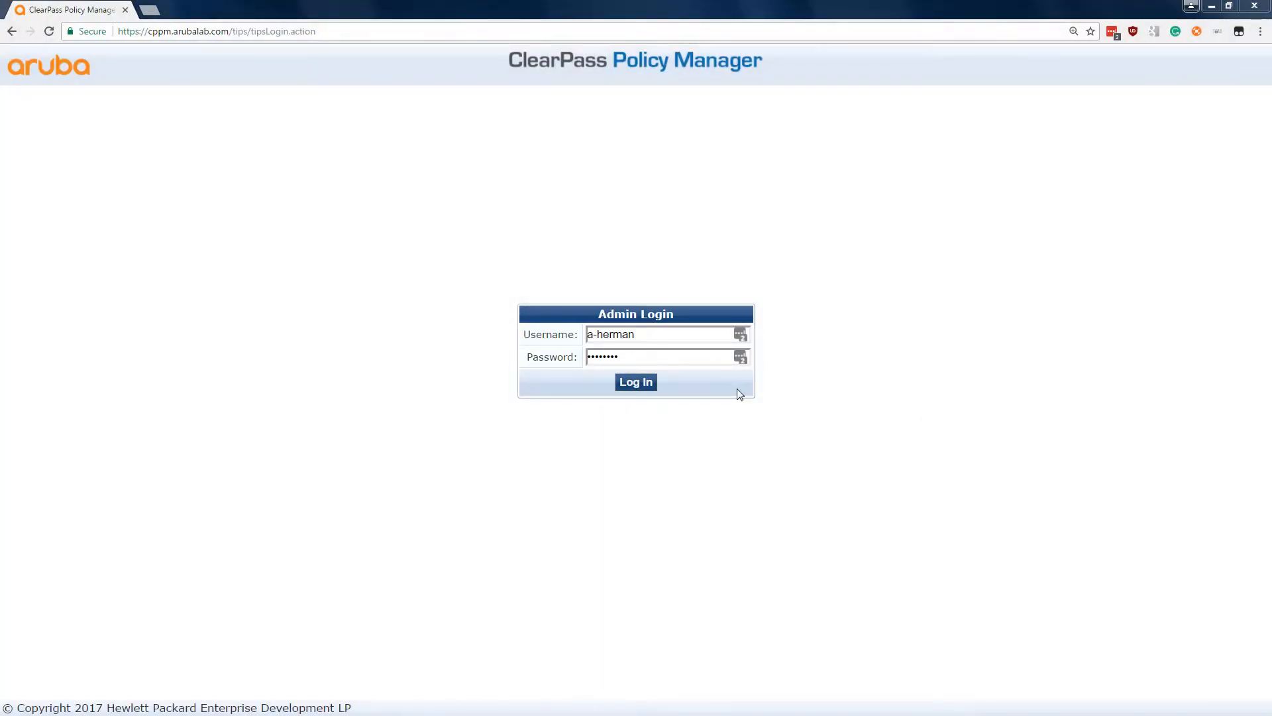
Step: Submit the admin credentials to sign in as Super Administrator
click(636, 382)
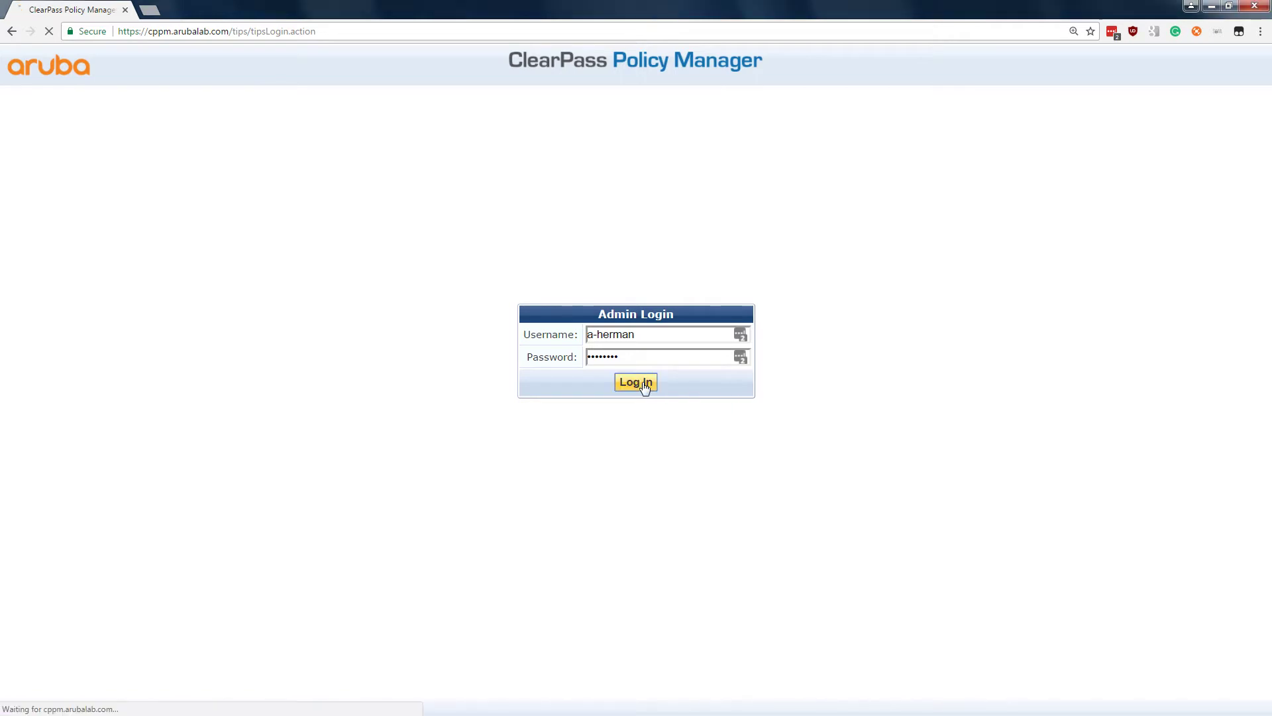
click(635, 381)
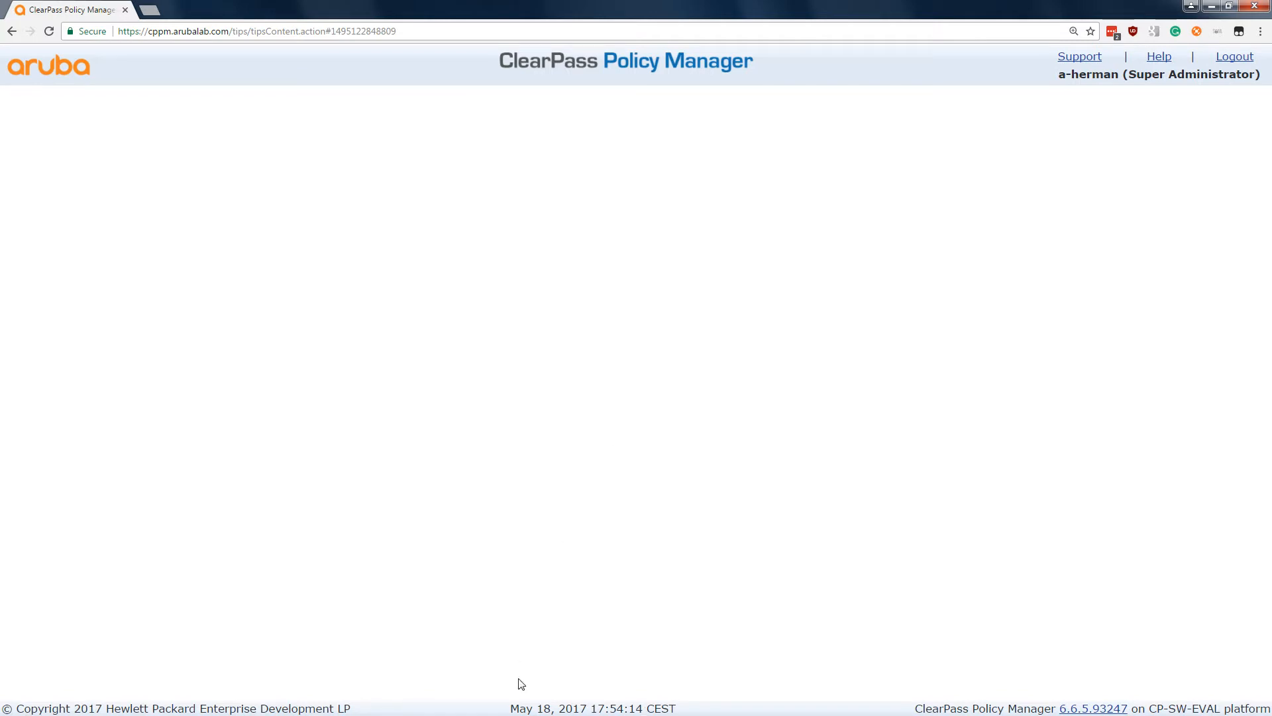
mouse_move(795, 219)
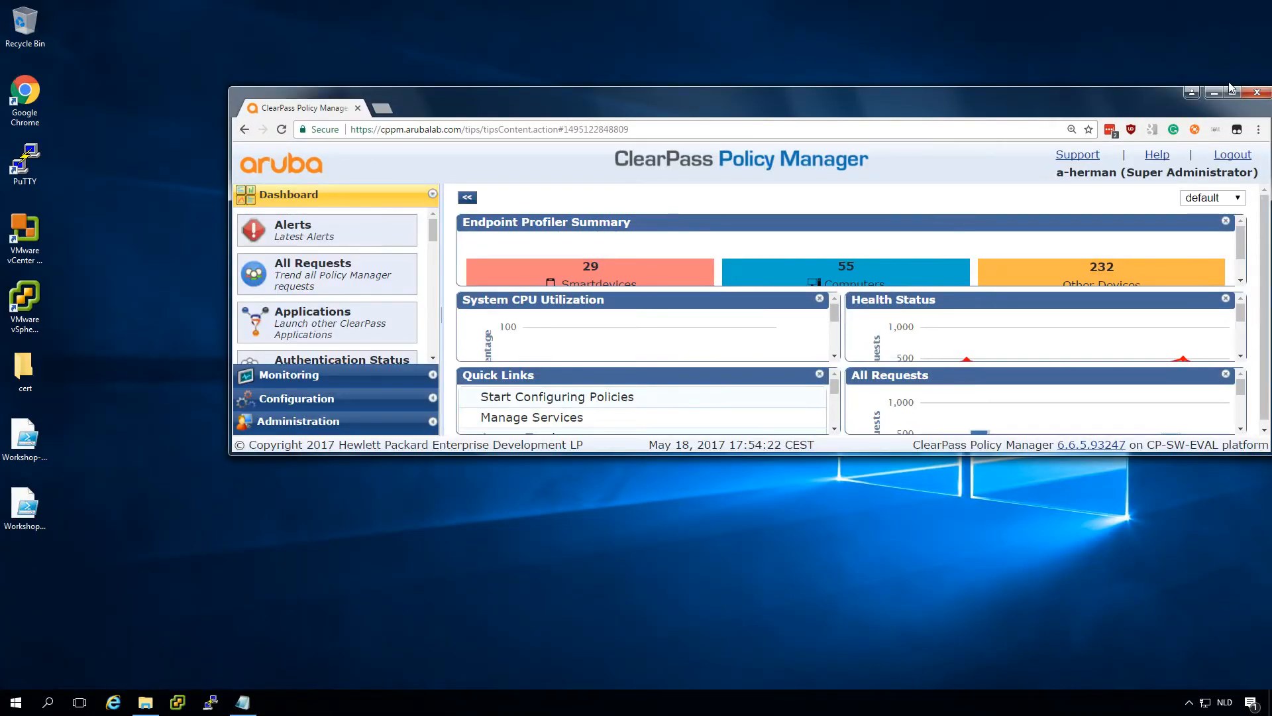
Step: Re-maximize the Chrome window so the dashboard charts render fully
click(1236, 92)
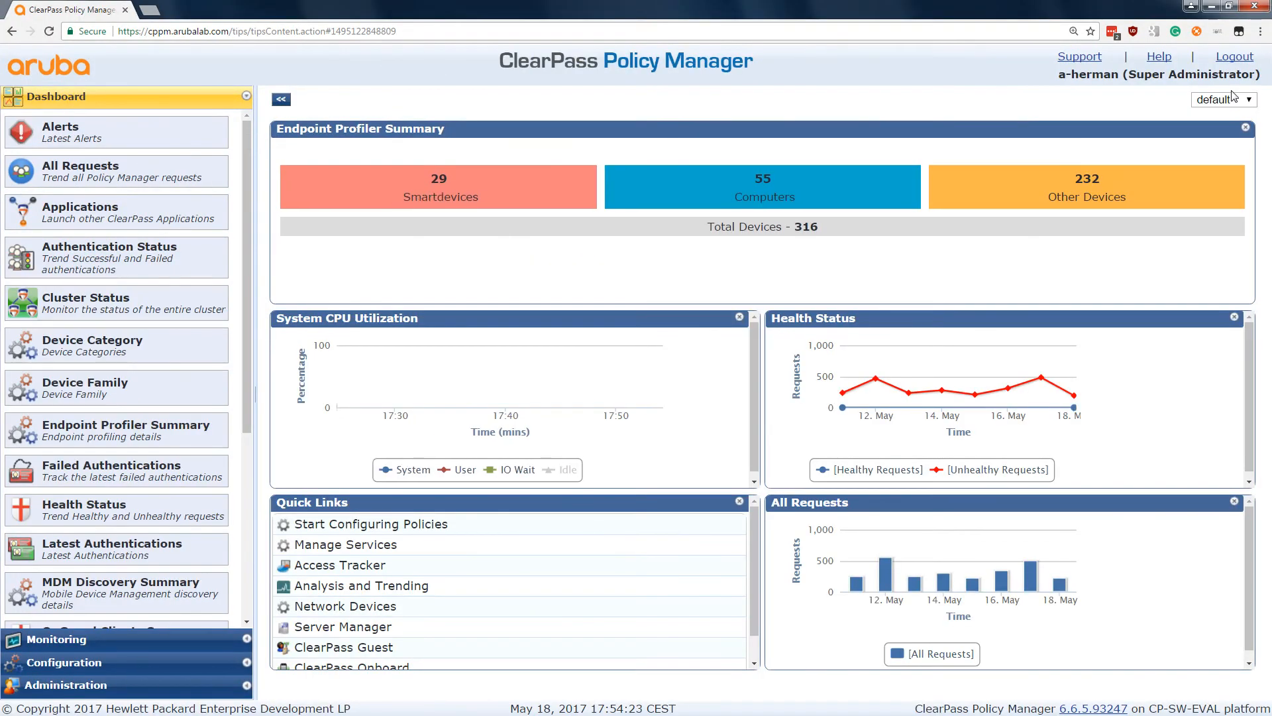